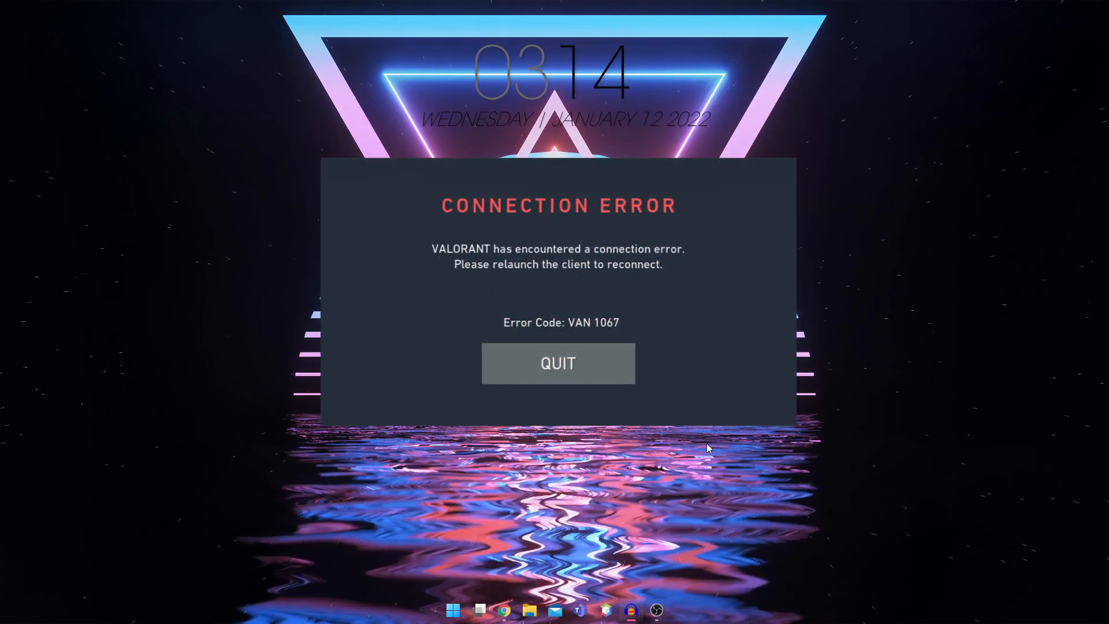
Quit Valorant from the VAN 1067 connection error dialog, returning to the desktop.
left_click(558, 363)
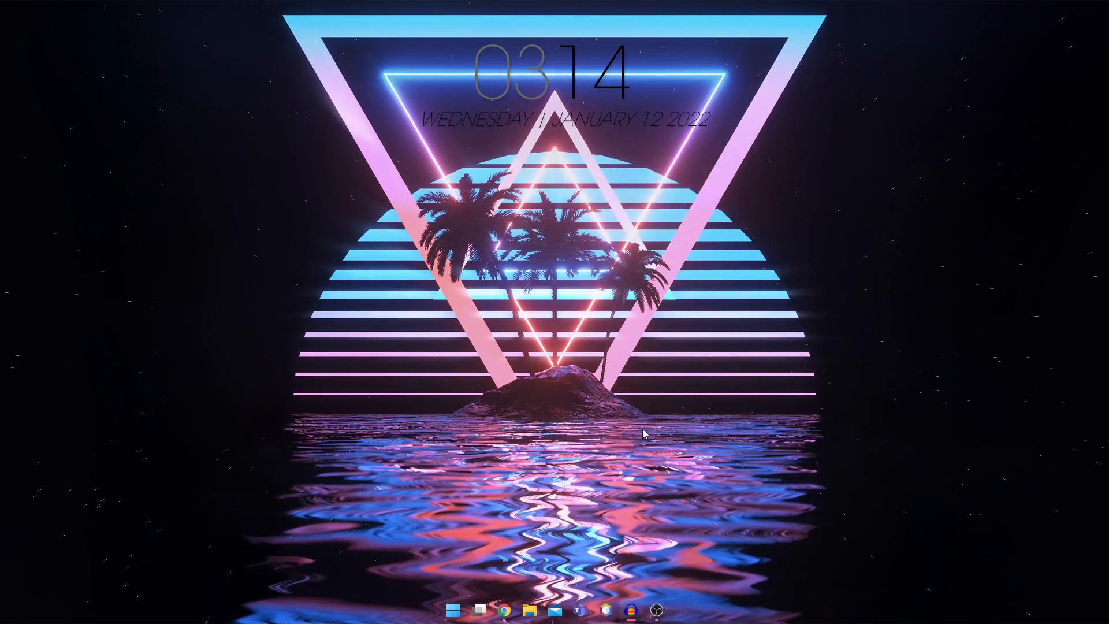
right_click(644, 433)
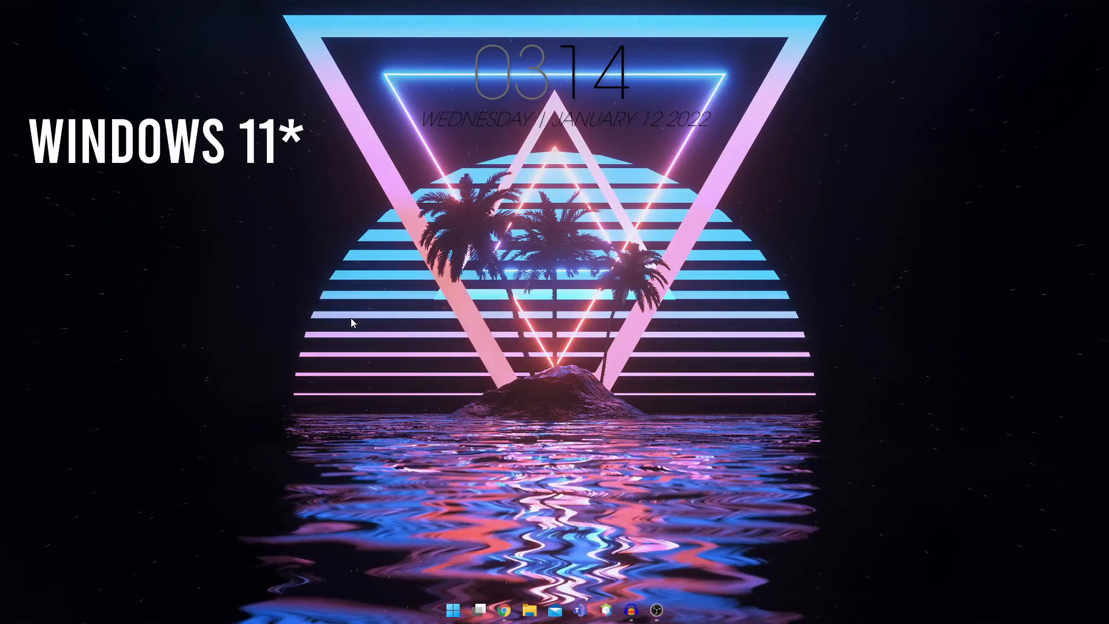
right_click(454, 608)
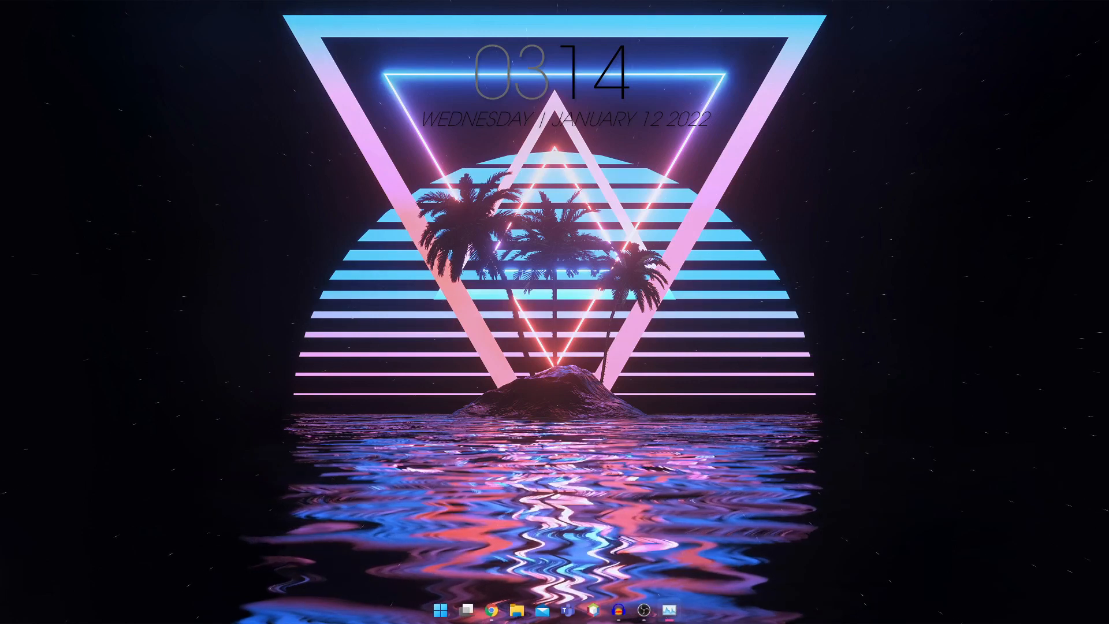
left_click(667, 610)
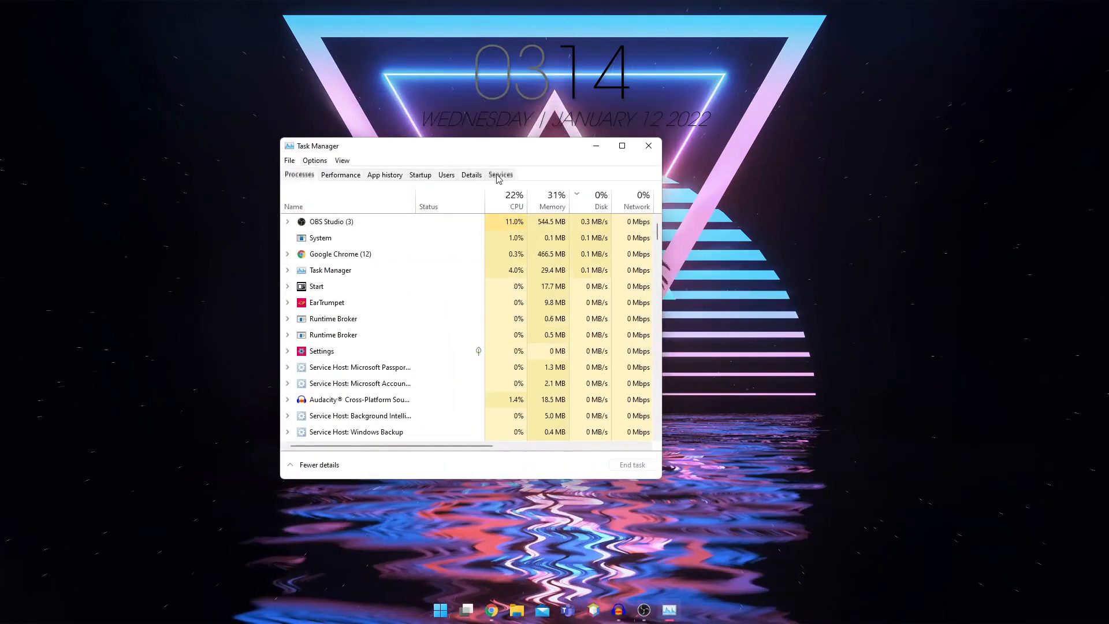
left_click(499, 174)
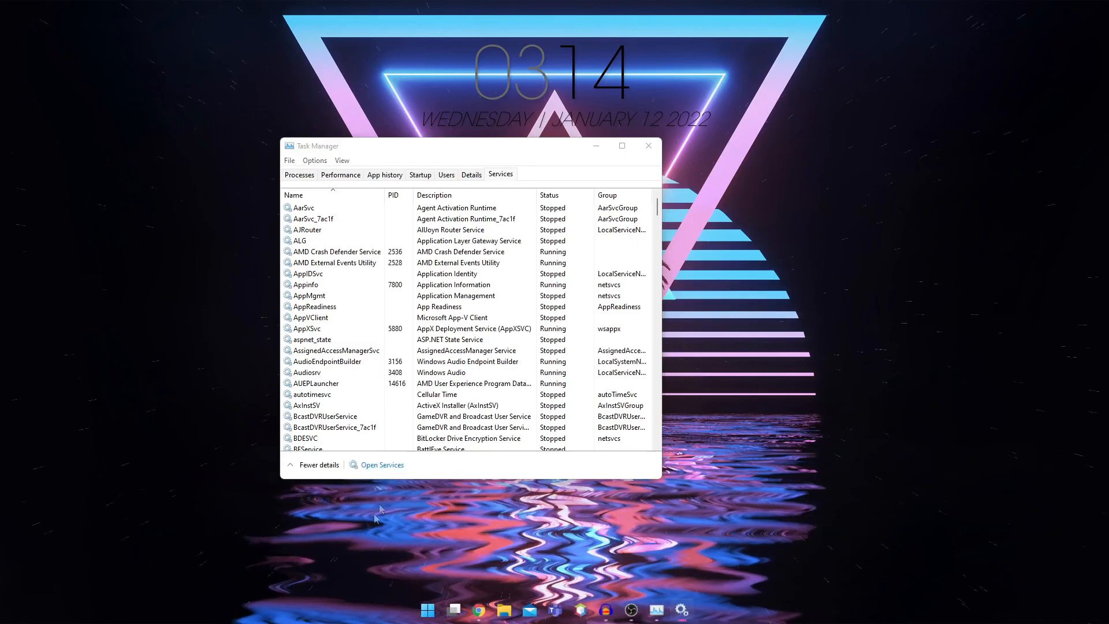
left_click(382, 464)
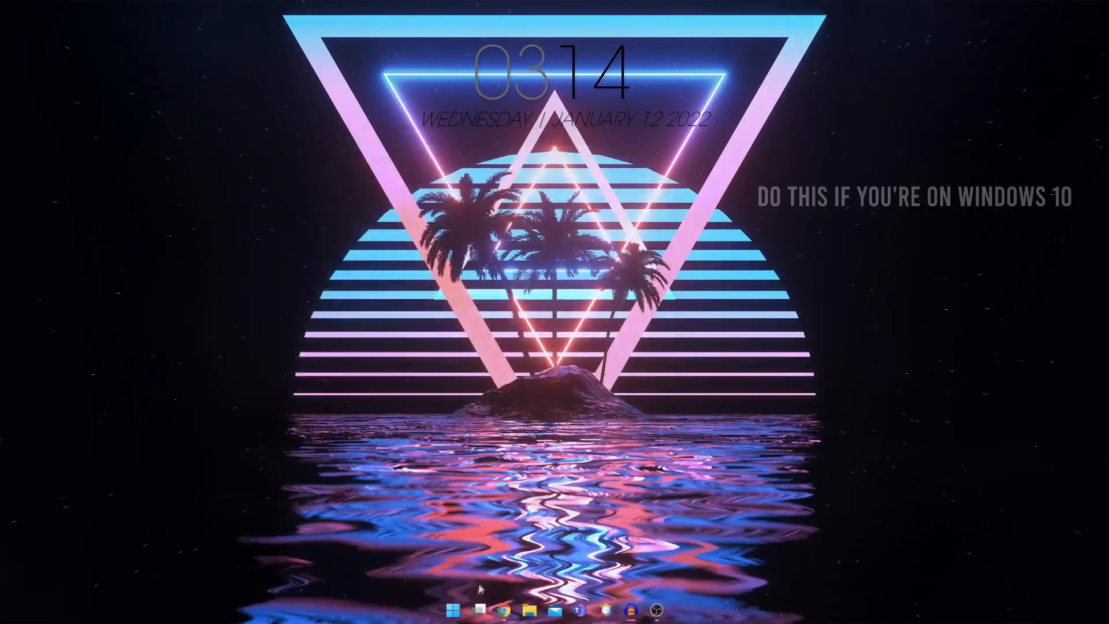
Launch services.msc via Run from the Start search.
left_click(452, 608)
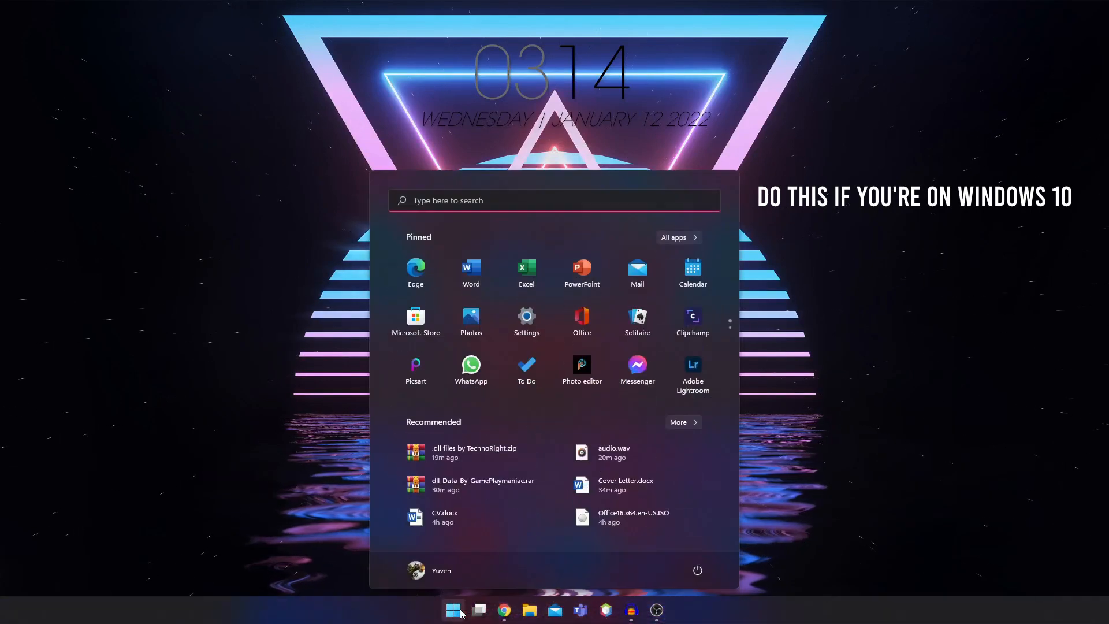
type("run")
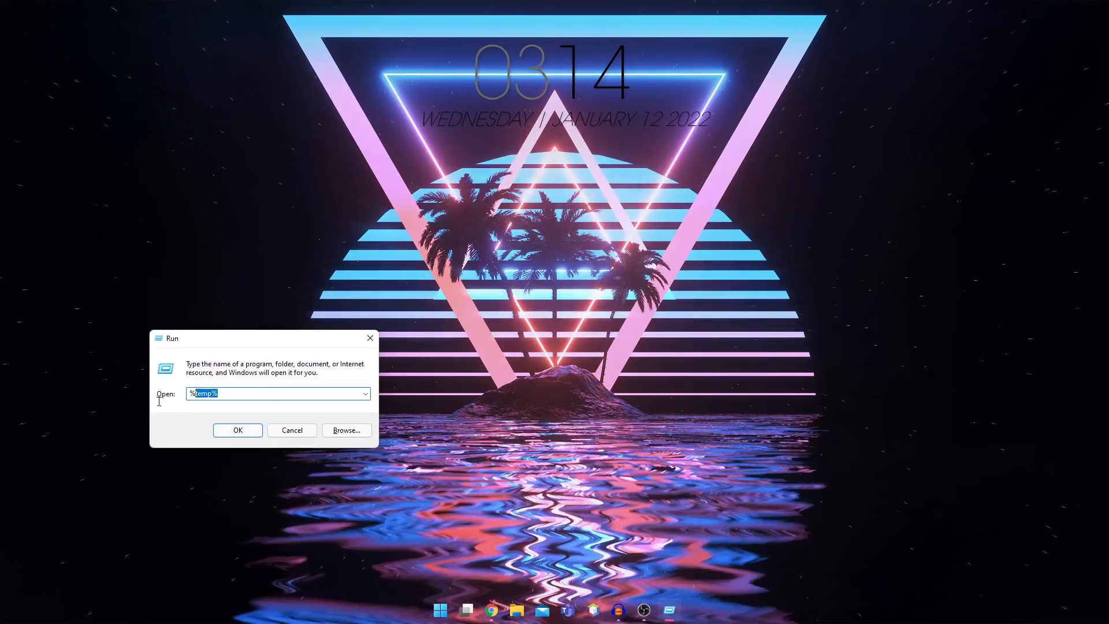
type("s")
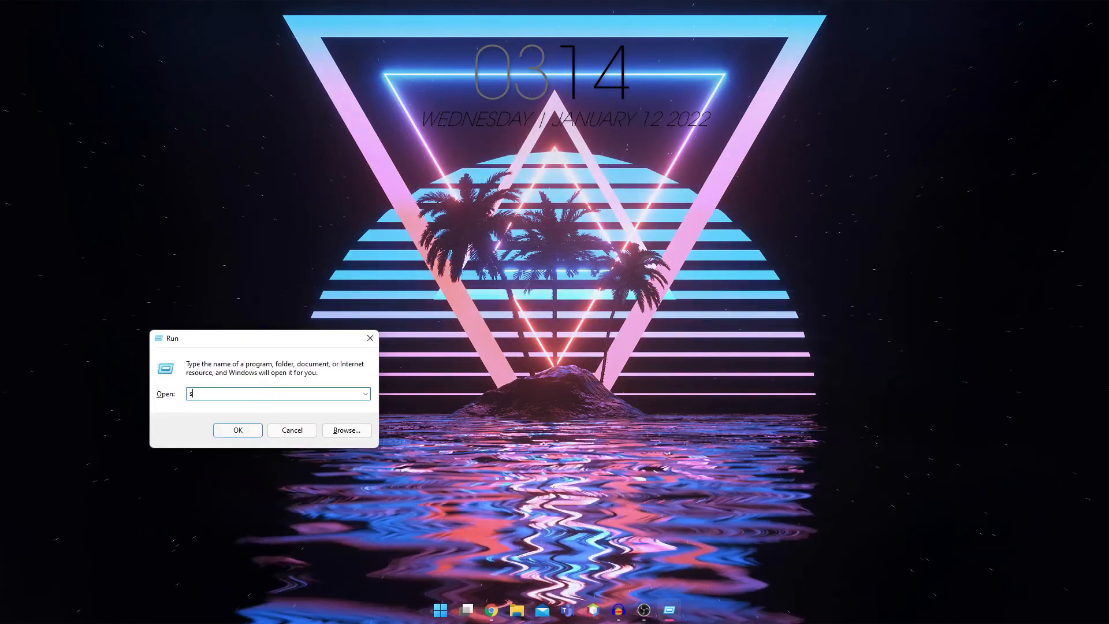
type("ervices")
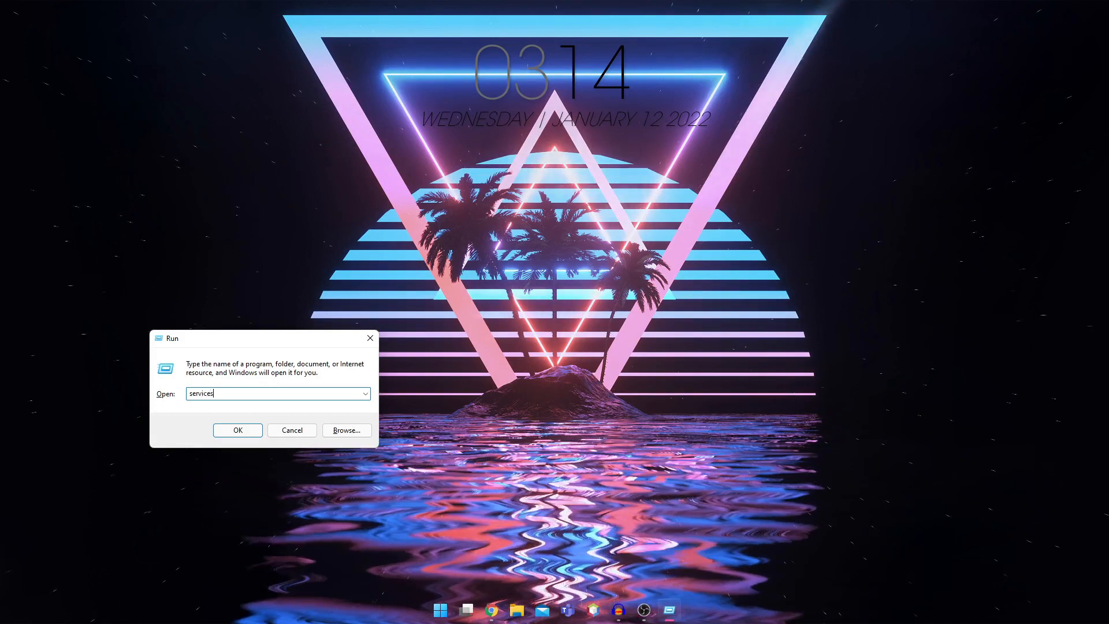
type(".msc")
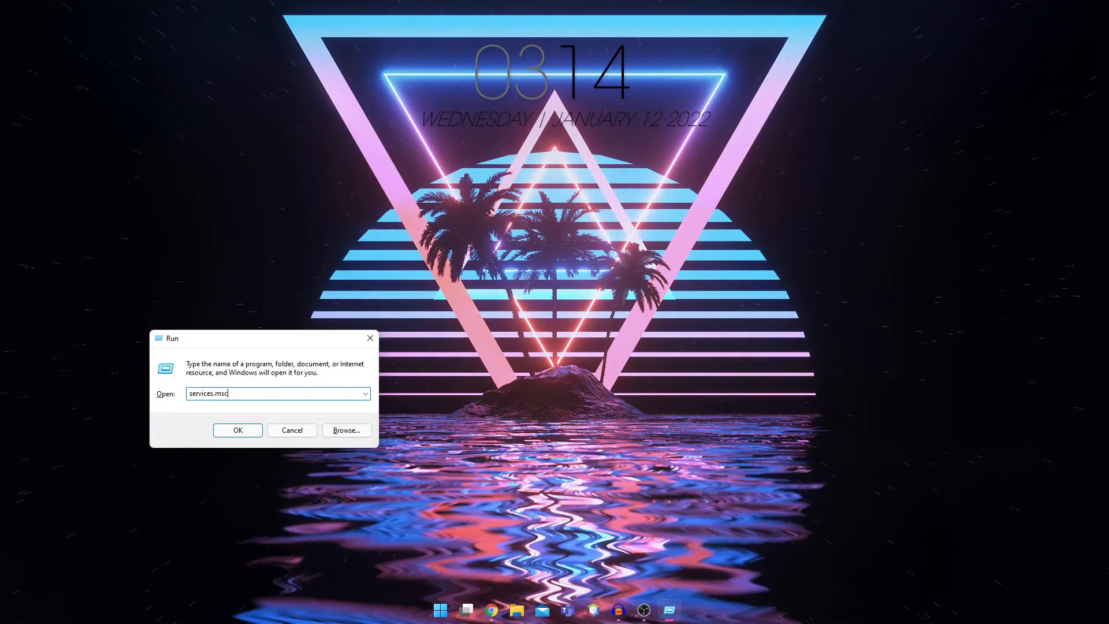
left_click(237, 429)
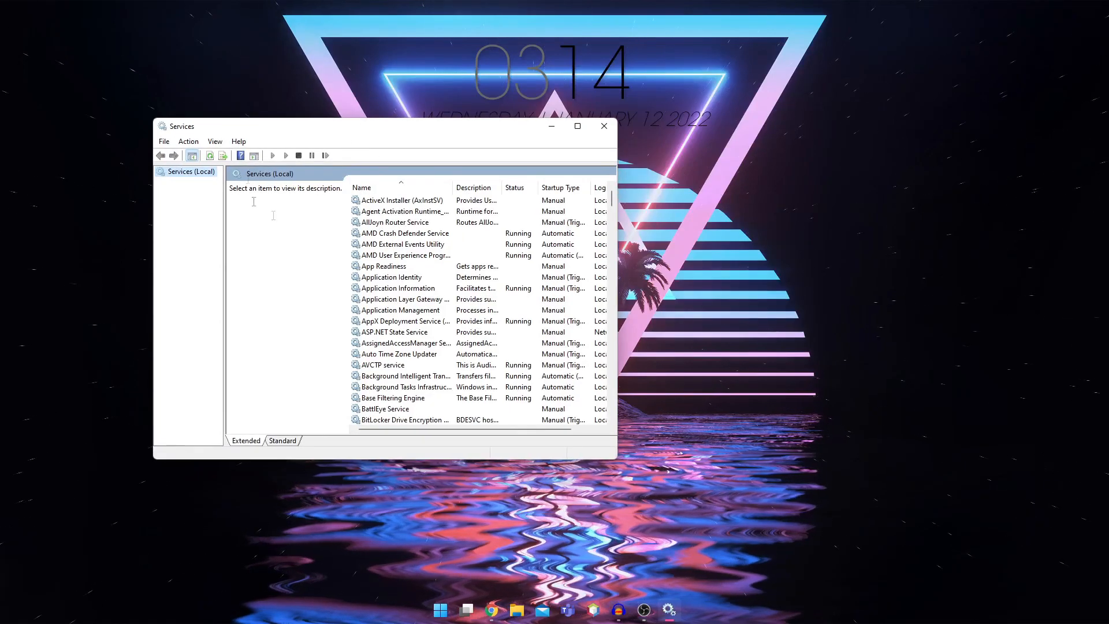
Scroll the Services list down to the vgc entry, showing Manual startup.
left_click_drag(354, 126, 347, 114)
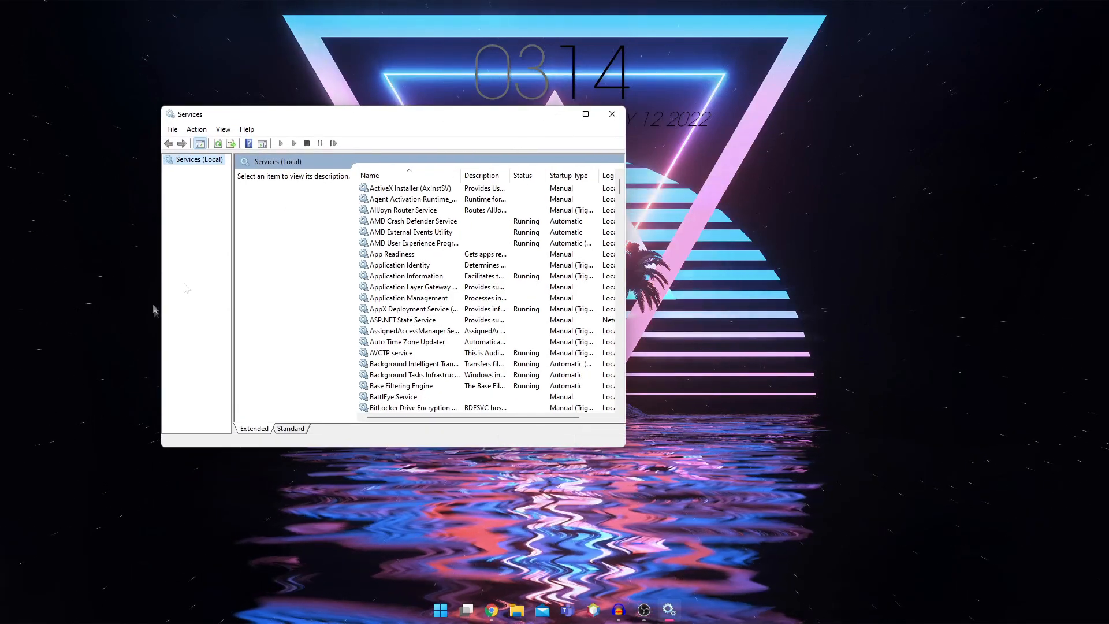
scroll("down", 3)
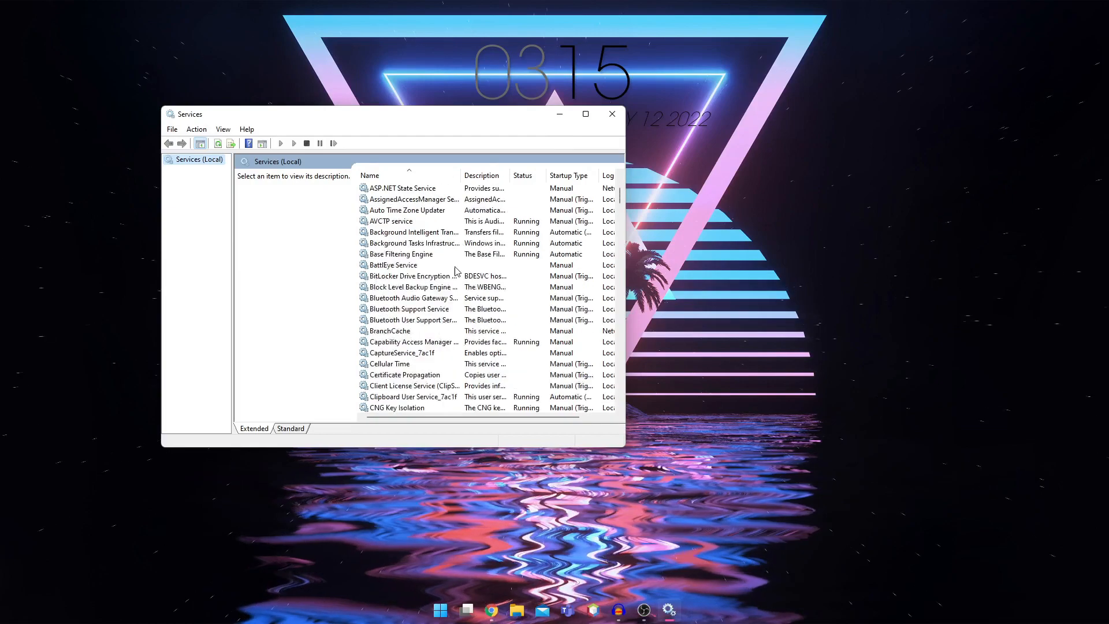
scroll("down", 3)
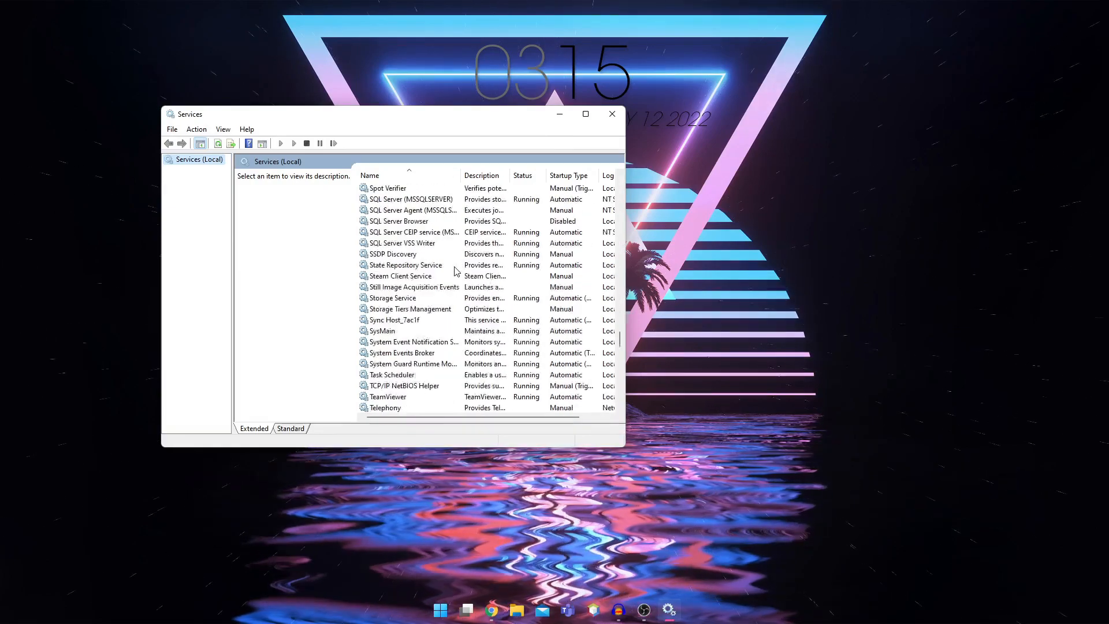
scroll("down", 3)
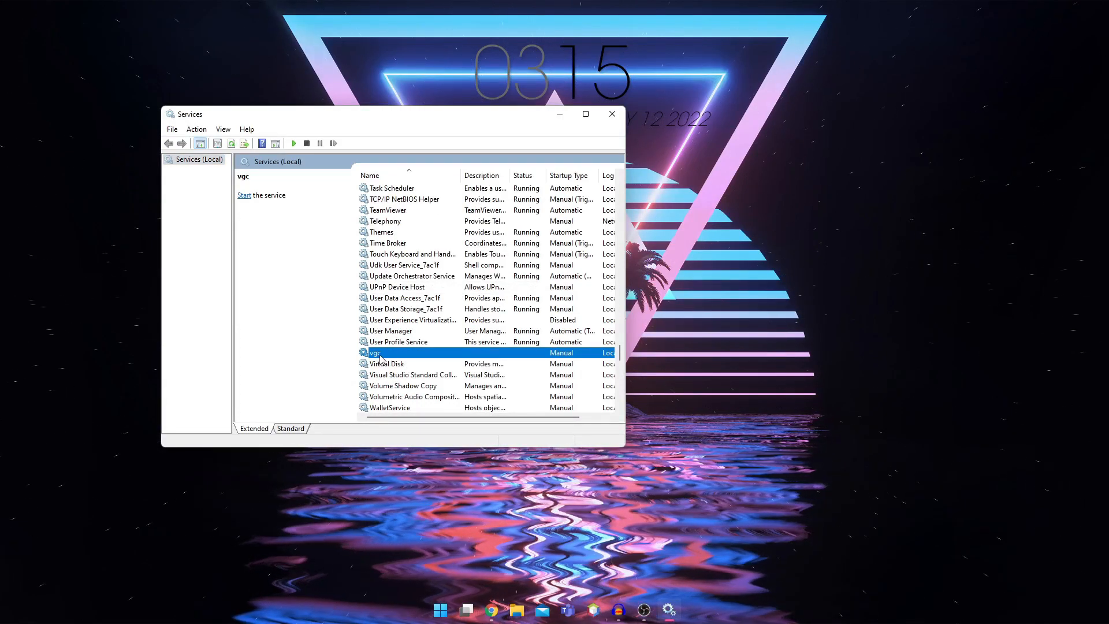
Set vgc to Automatic startup, start it, and apply the change.
double_click(373, 352)
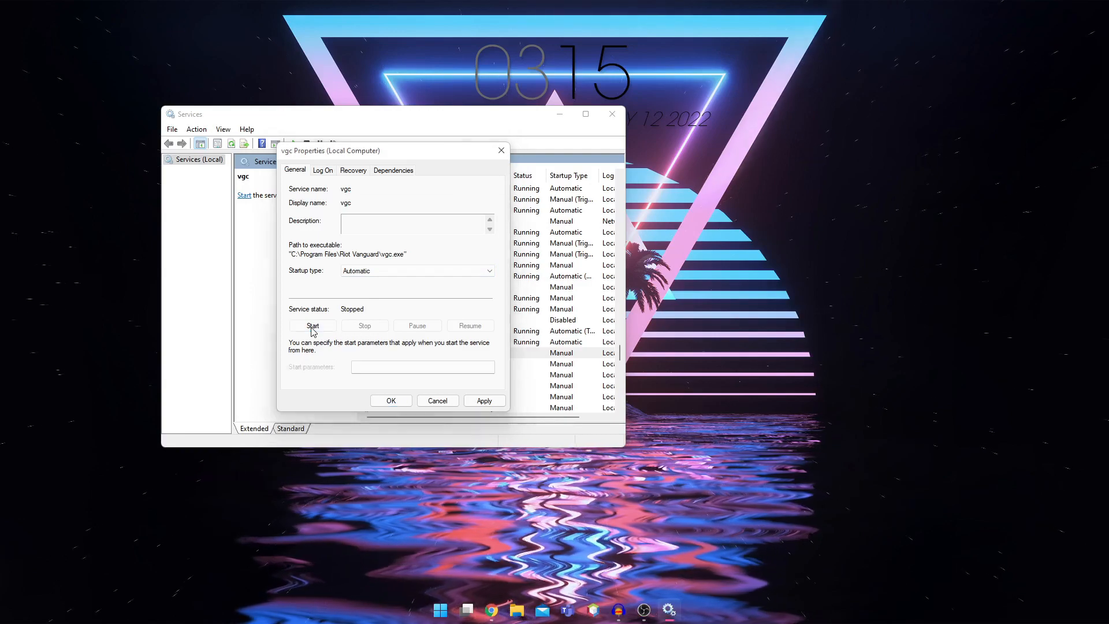
left_click(313, 326)
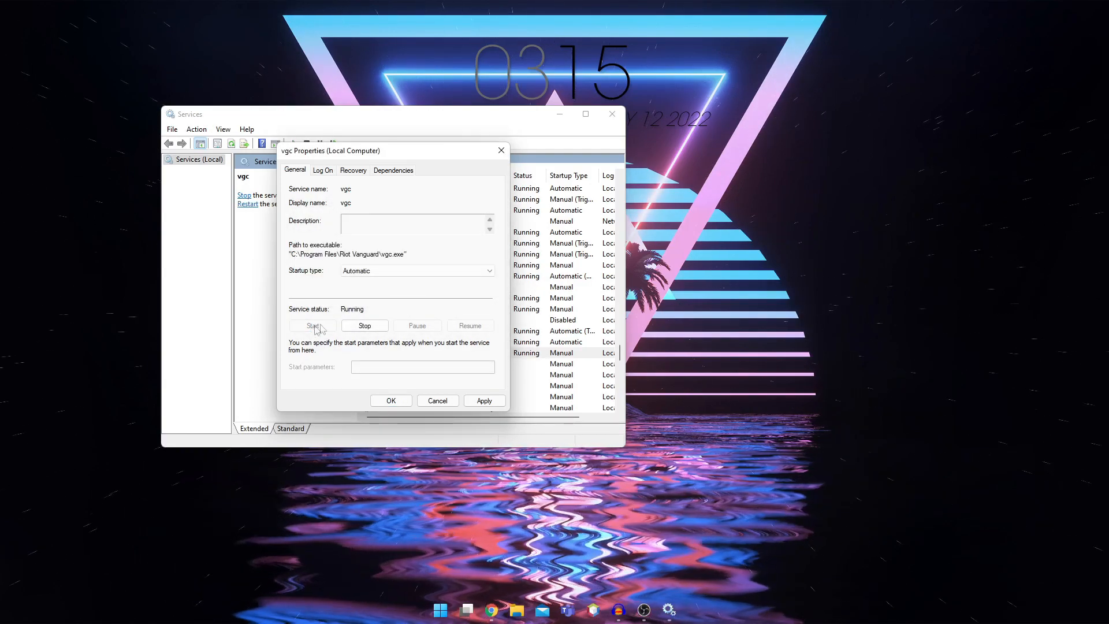
mouse_move(363, 314)
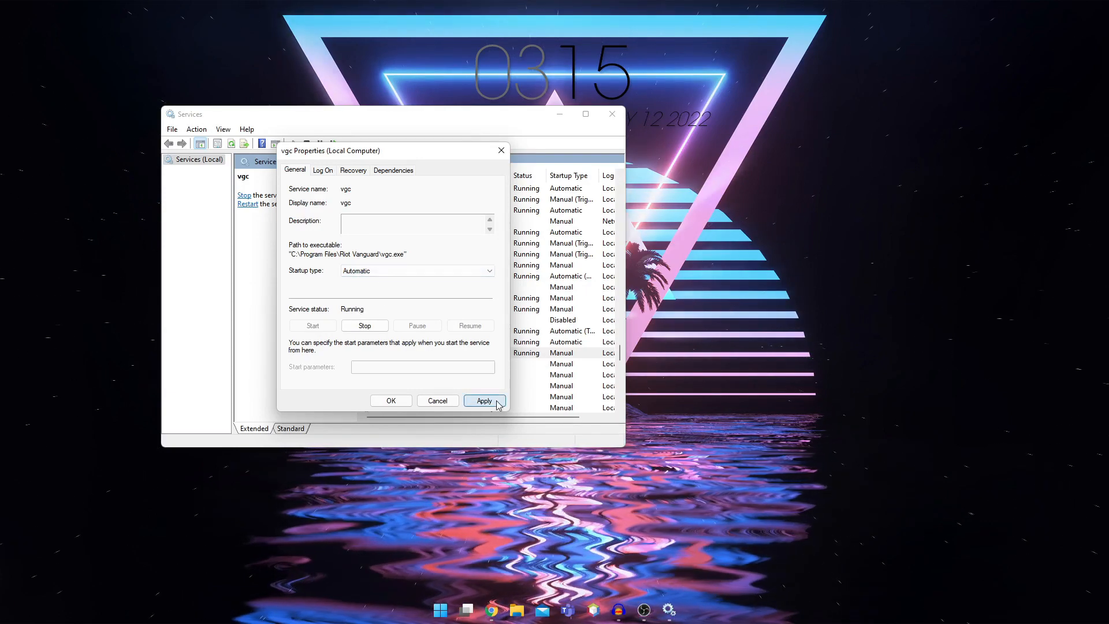
left_click(484, 401)
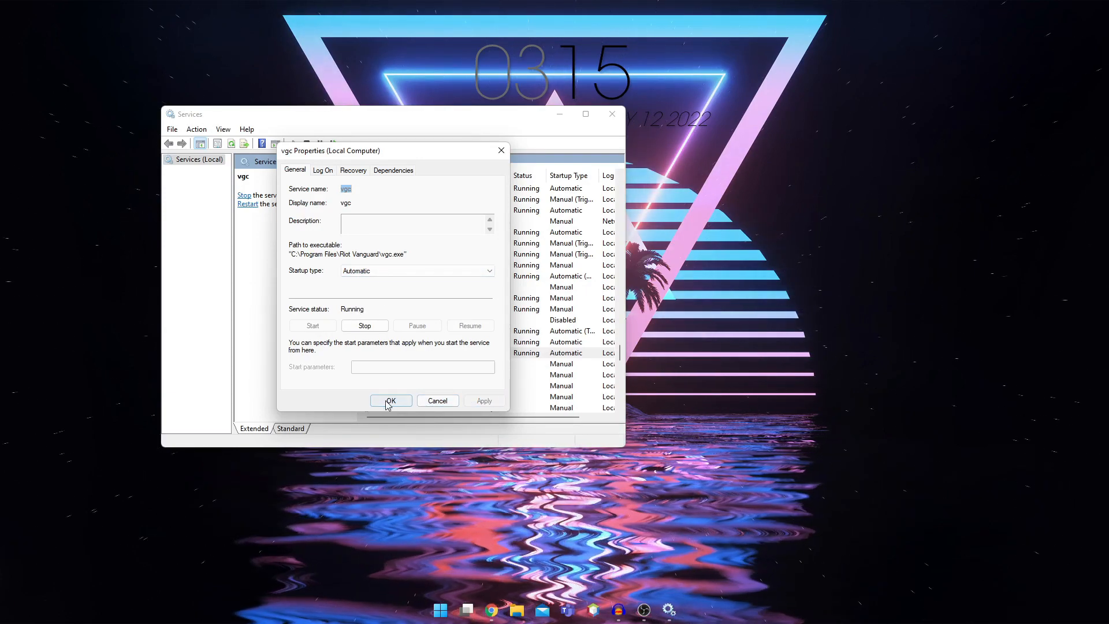
left_click(389, 401)
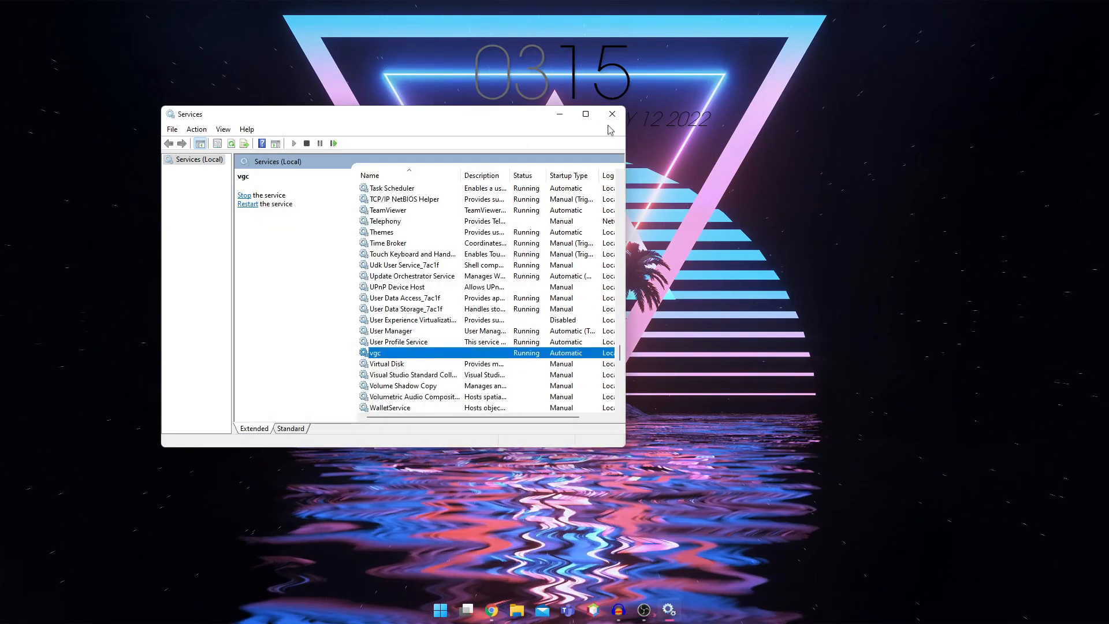
Close the Services console, leaving the desktop showing.
left_click(612, 114)
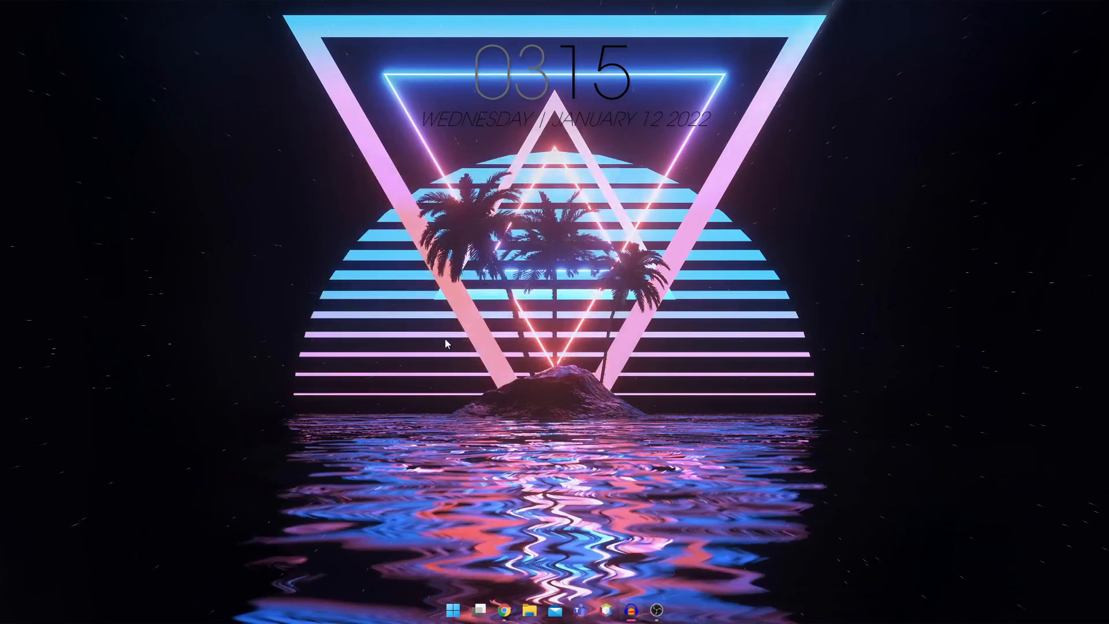
mouse_move(486, 520)
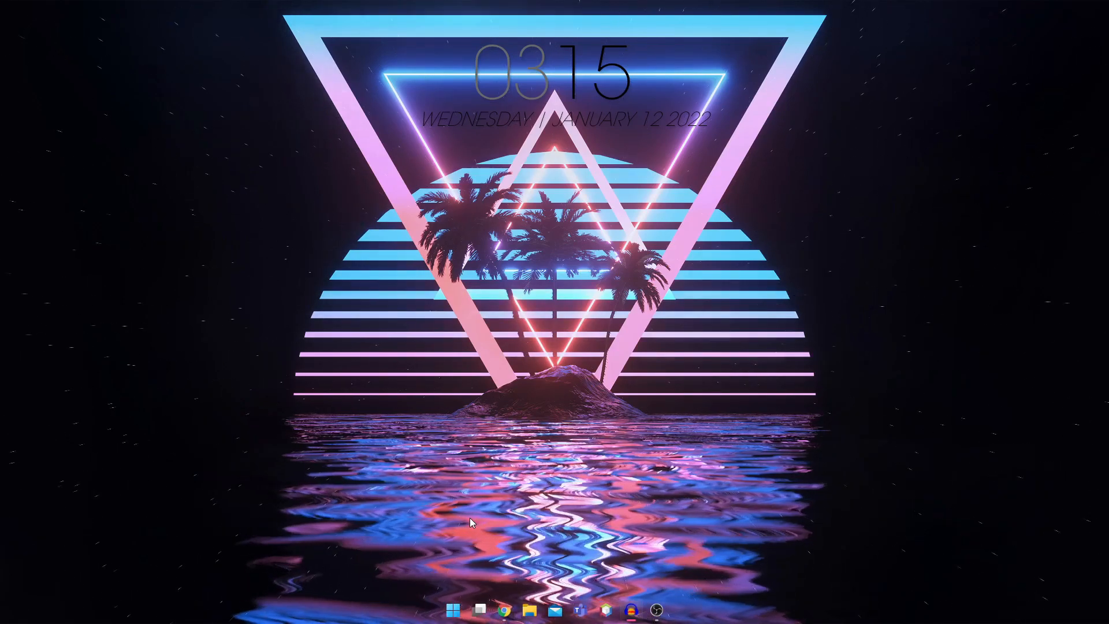
mouse_move(475, 569)
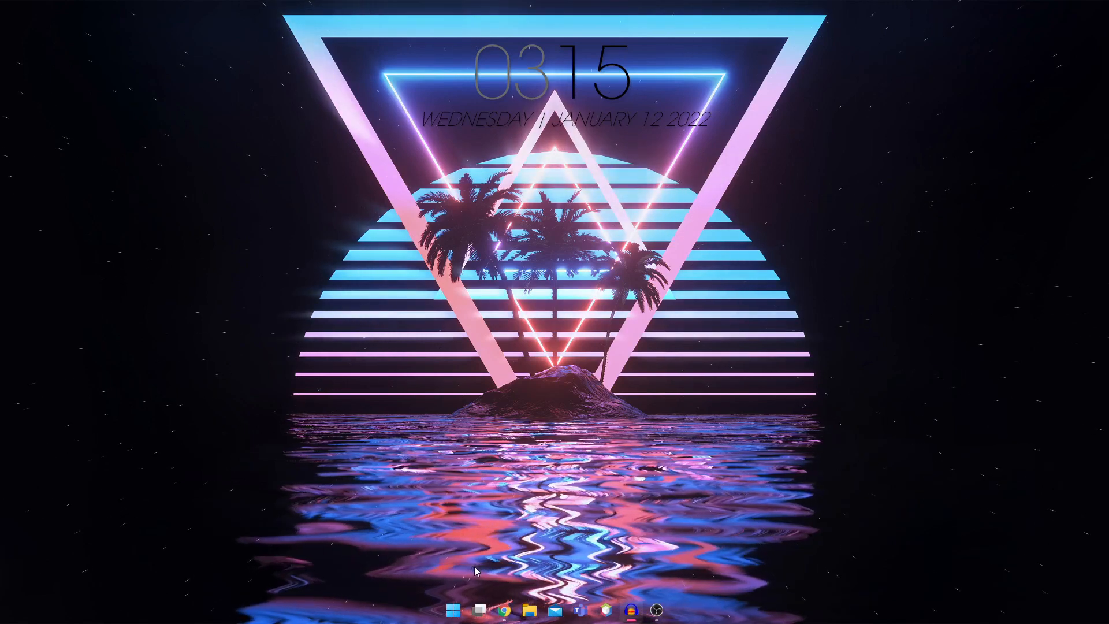